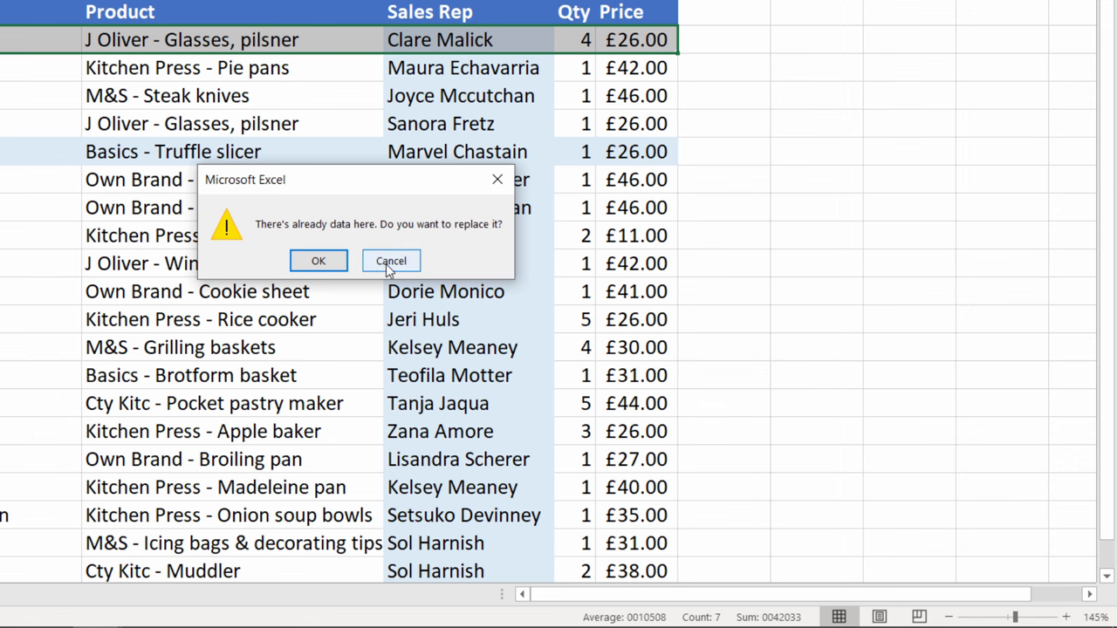
# - Keep the existing data and grab the transaction 0000001 row to move it under the headers
pyautogui.click(317, 260)
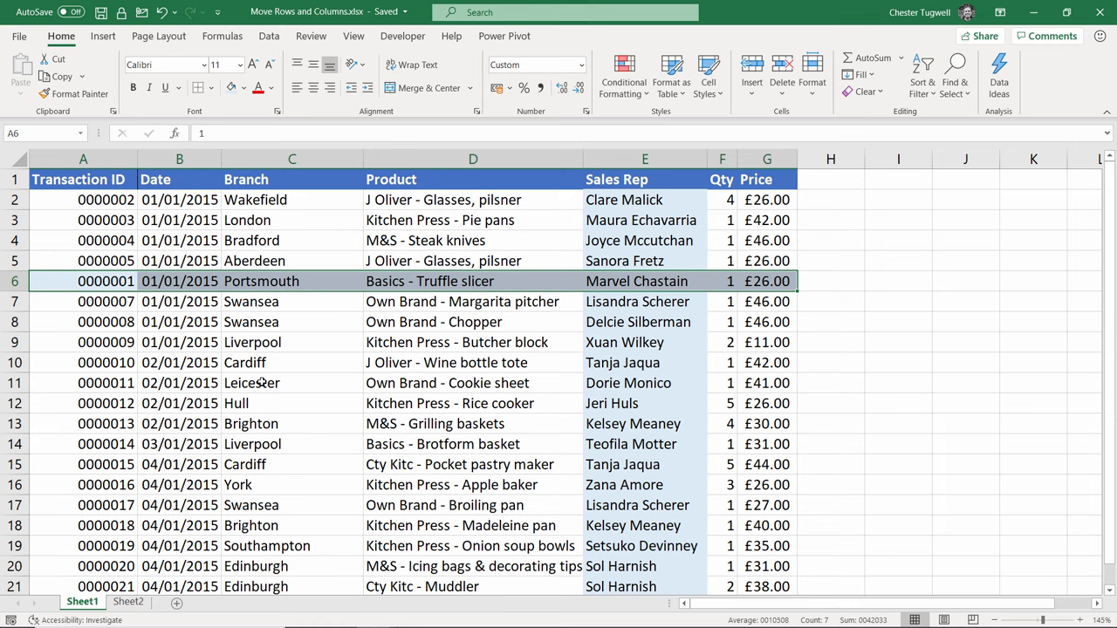
pyautogui.click(179, 343)
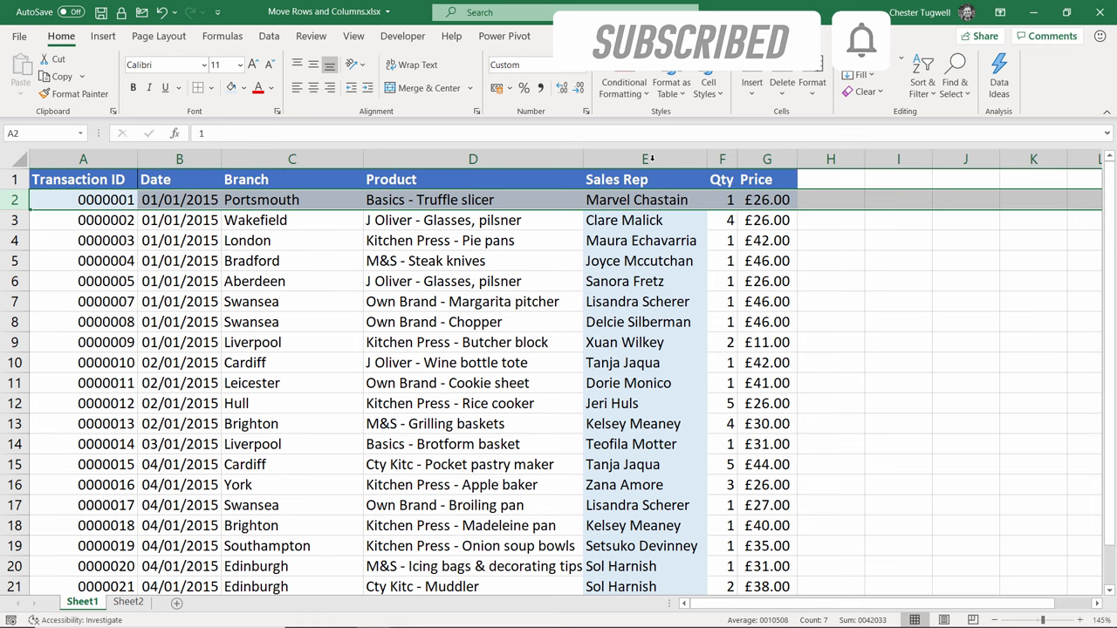
pyautogui.click(644, 158)
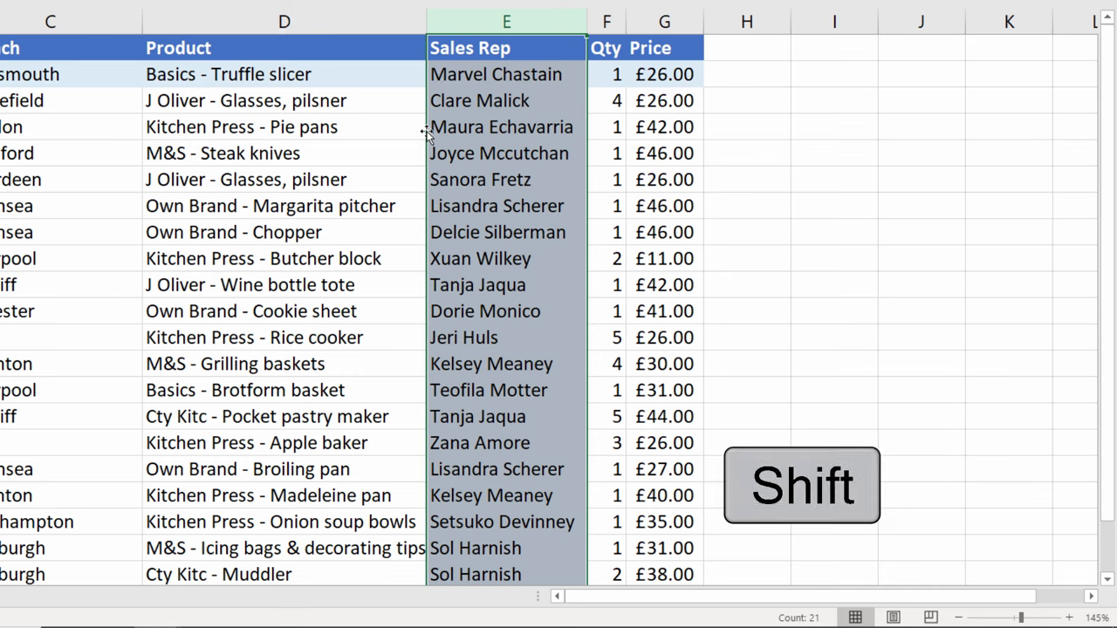
pyautogui.moveTo(586, 129)
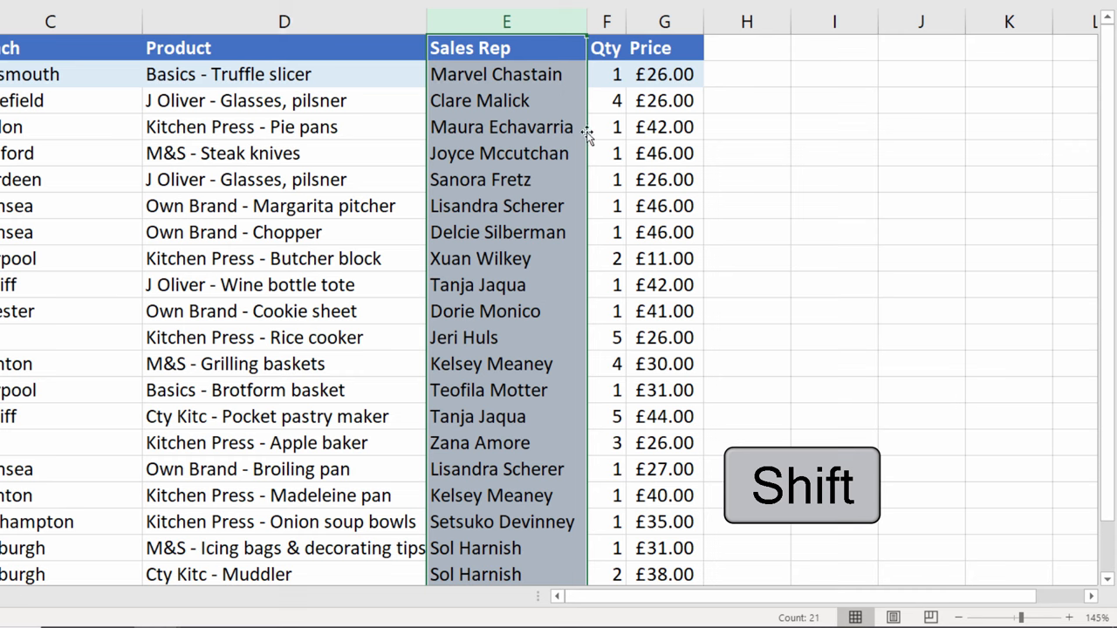
pyautogui.moveTo(427, 135)
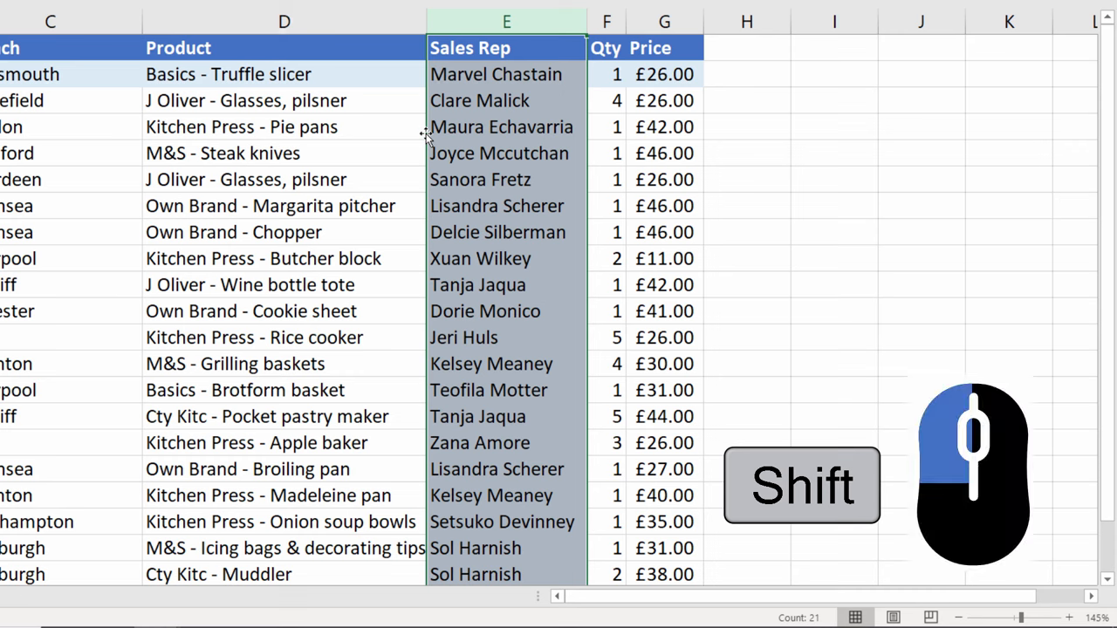
pyautogui.moveTo(426, 137)
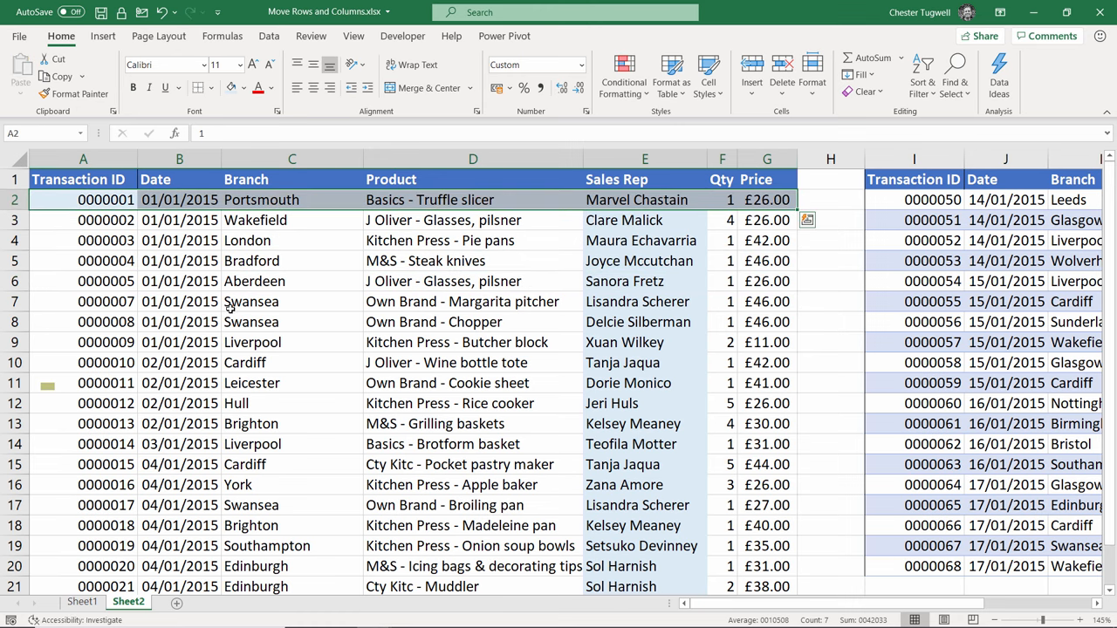
pyautogui.moveTo(424, 363)
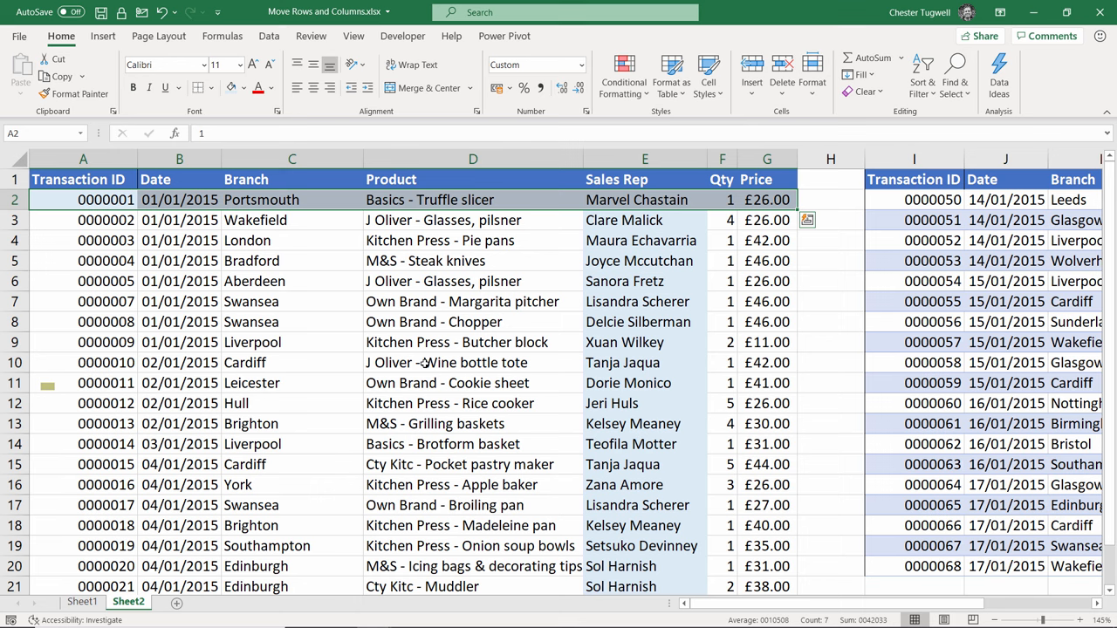
# - Start selecting the Sales Rep names in E2:E21 on Sheet2
pyautogui.click(473, 322)
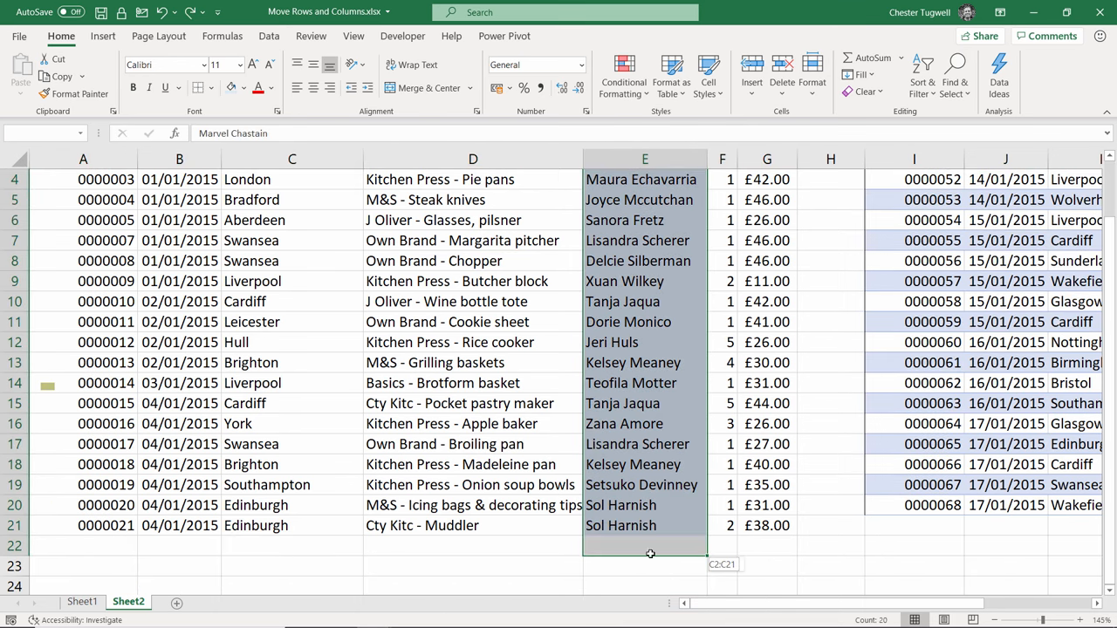
pyautogui.scroll(3)
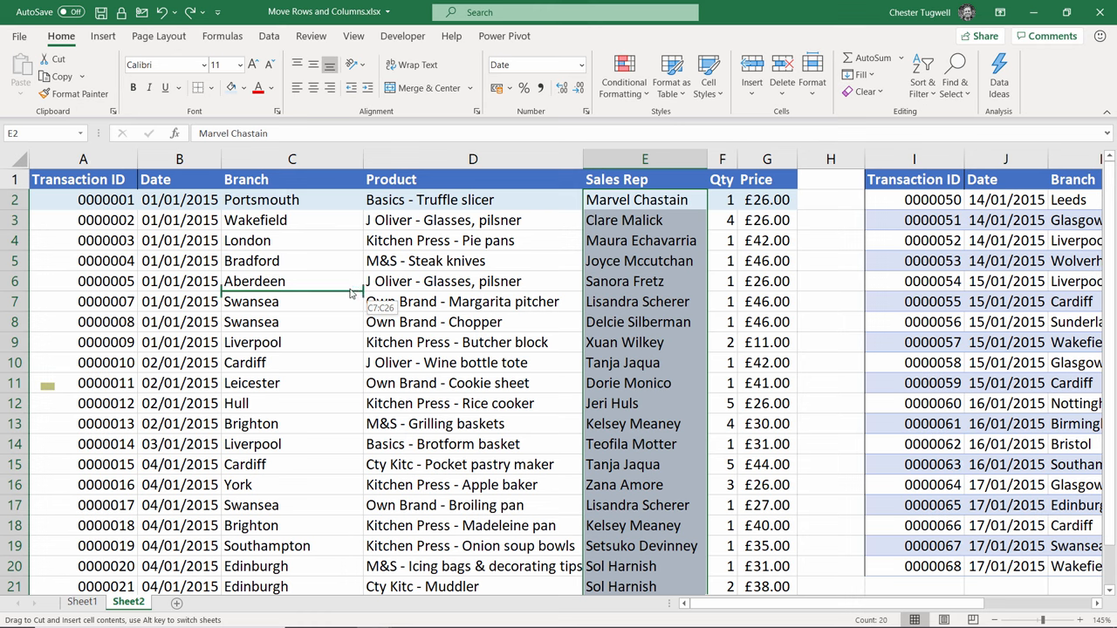
pyautogui.moveTo(305, 296)
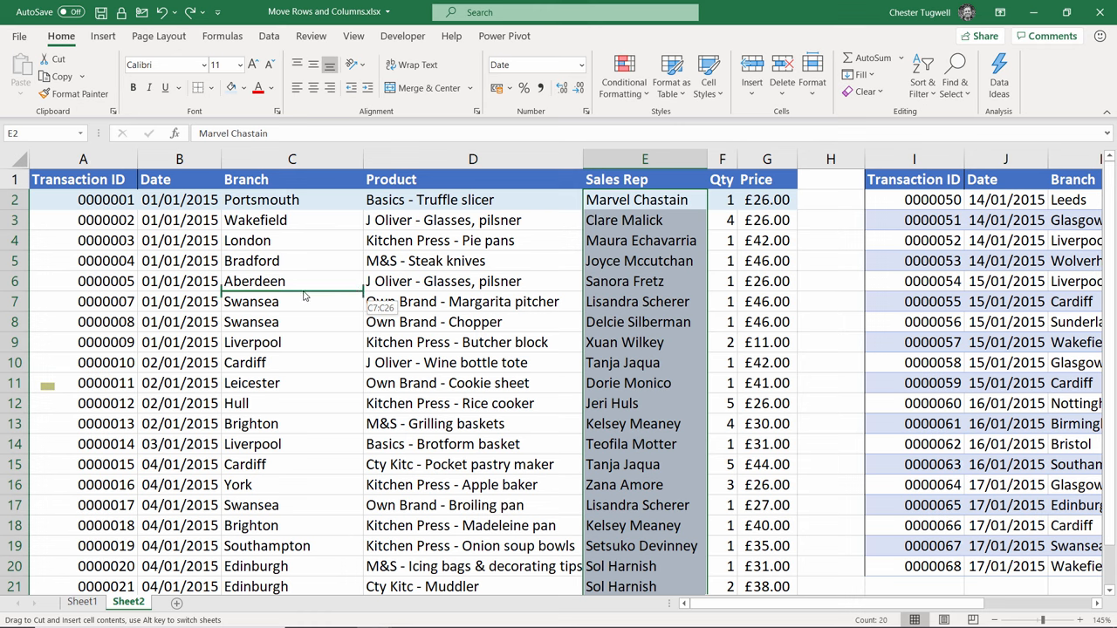
pyautogui.moveTo(259, 290)
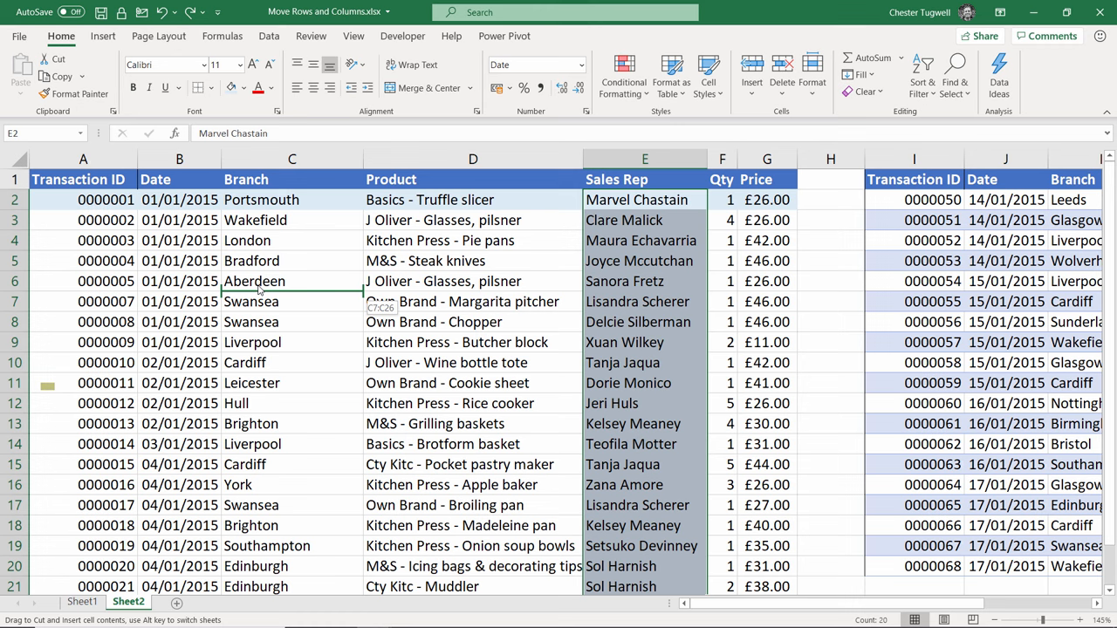